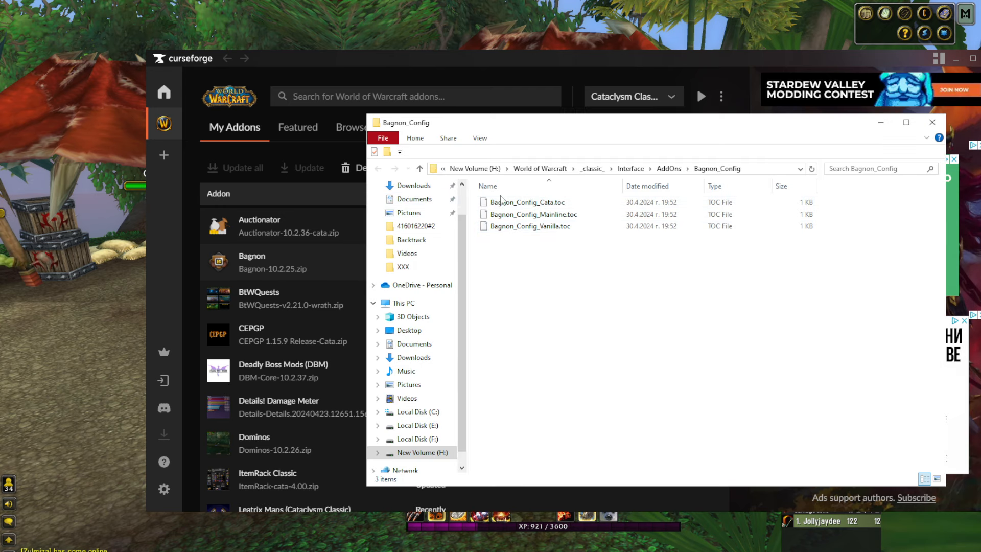
Rename Bagnon_GuildBank_Wrath.toc to Bagnon_GuildBank_Cata.toc after checking Bagnon_Config_Cata.toc
left_click(527, 202)
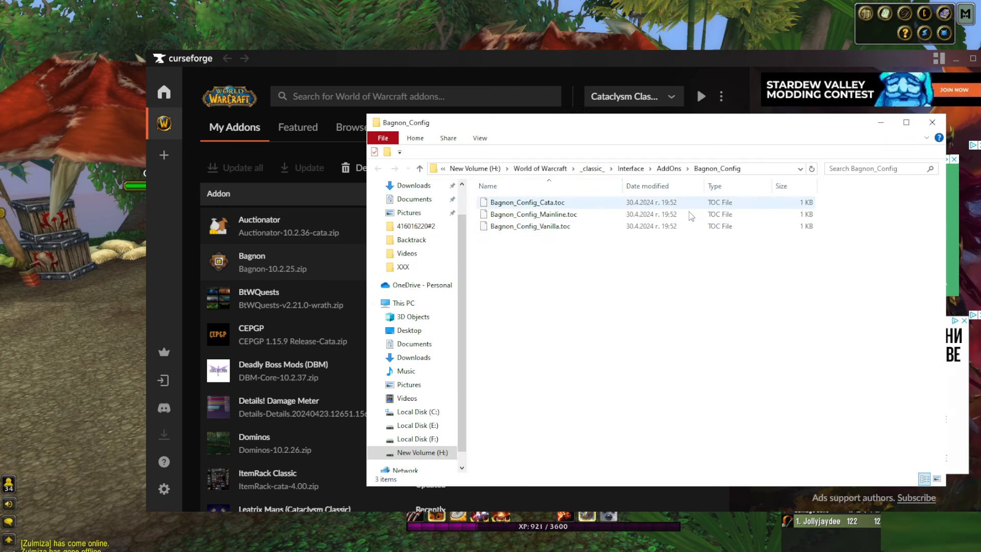
mouse_move(528, 202)
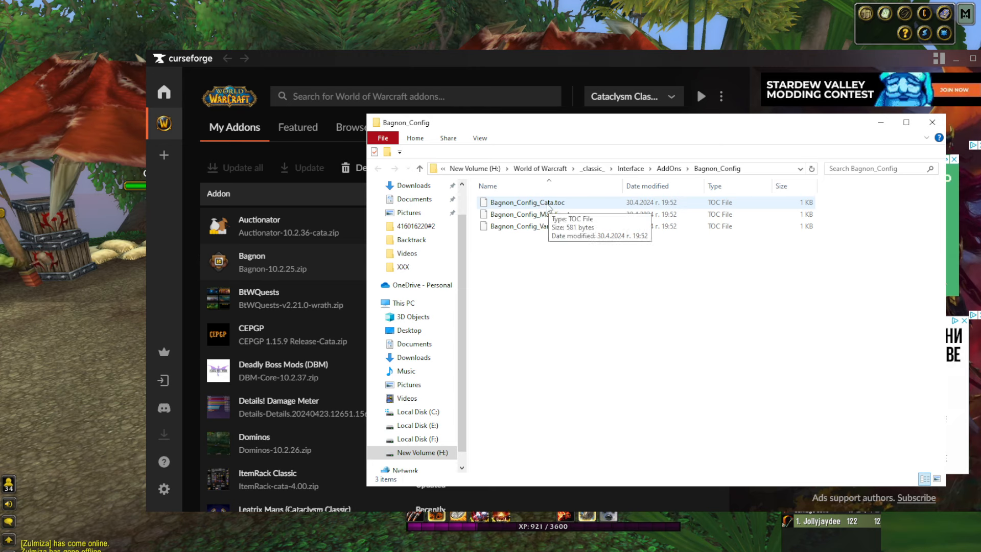
mouse_move(548, 208)
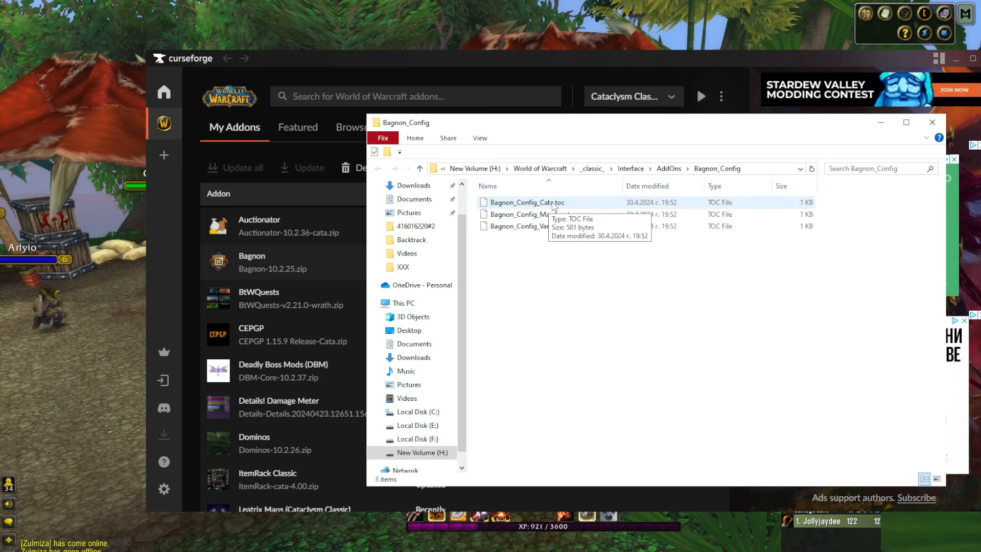
left_click(932, 122)
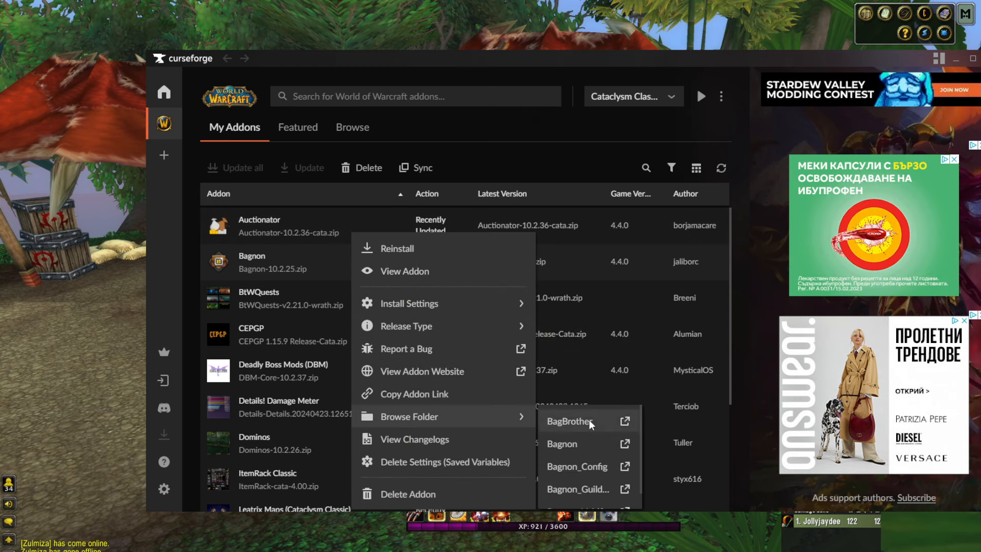
mouse_move(568, 443)
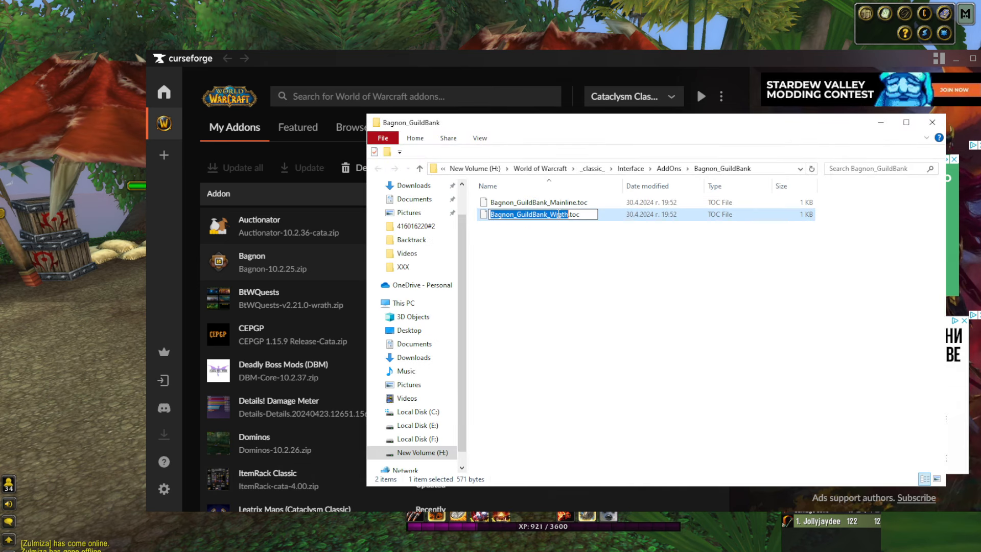
left_click(593, 295)
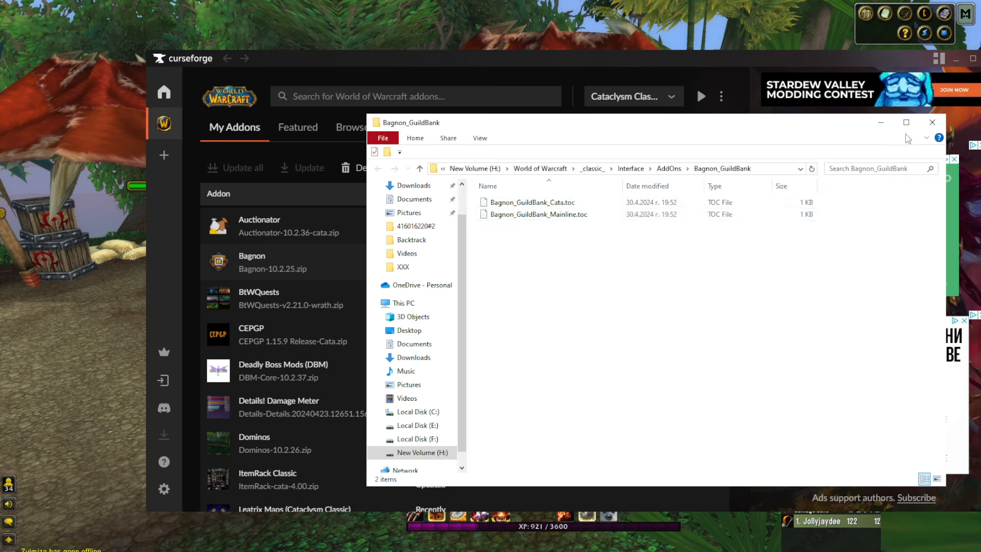
Inspect the Bagnon_VoidStorage folder, which holds only a Mainline .toc, then close it
left_click(932, 122)
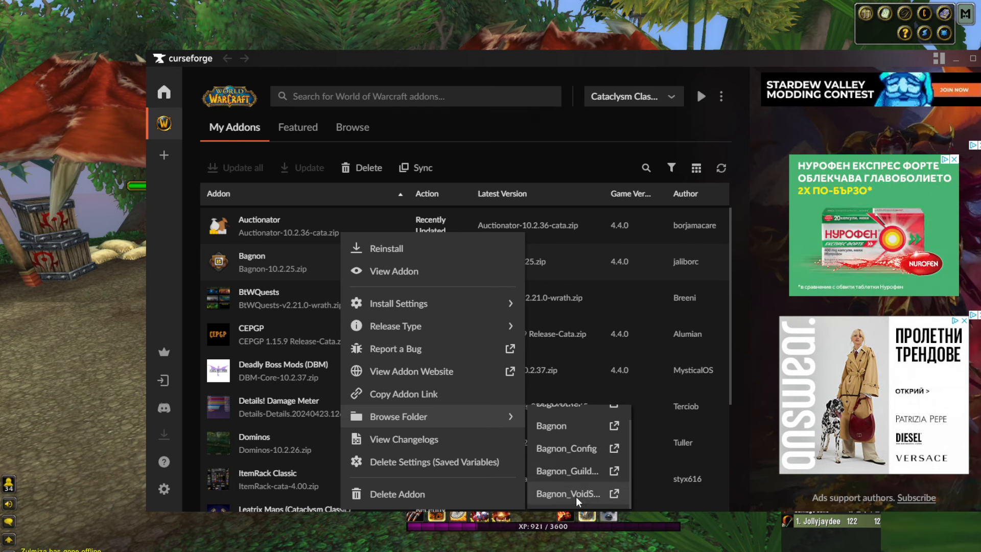
left_click(589, 489)
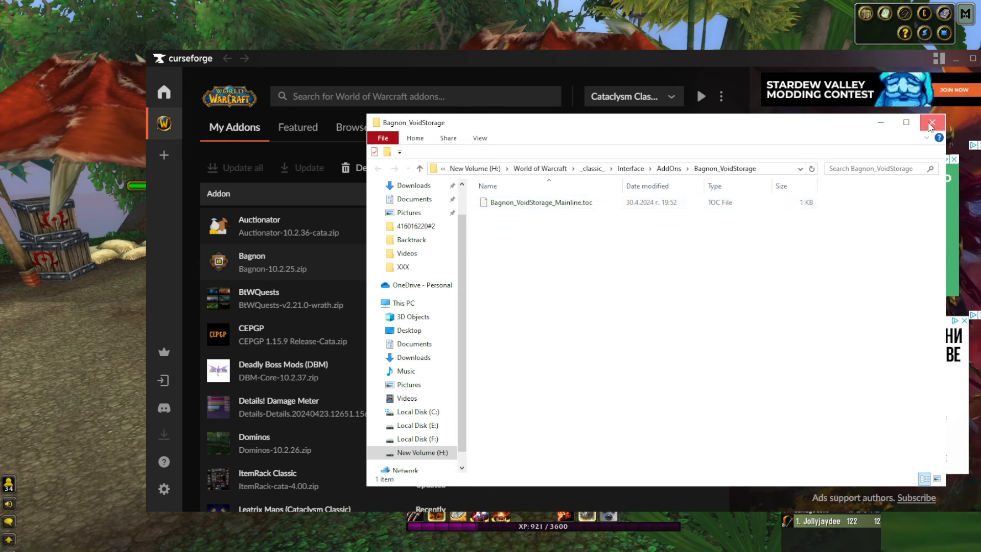
left_click(933, 123)
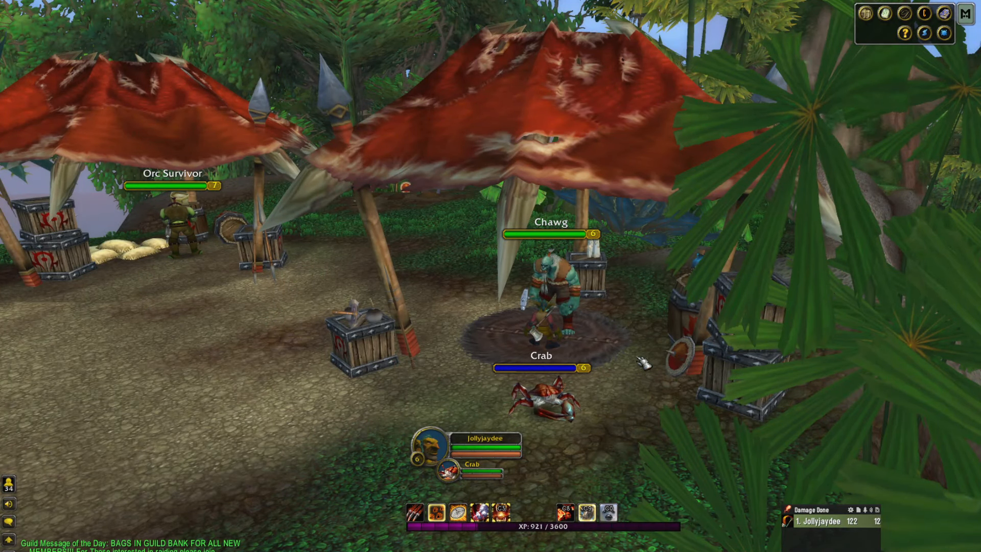
Bring up the bags with B, confirming the Bagnon inventory window loads
key("b")
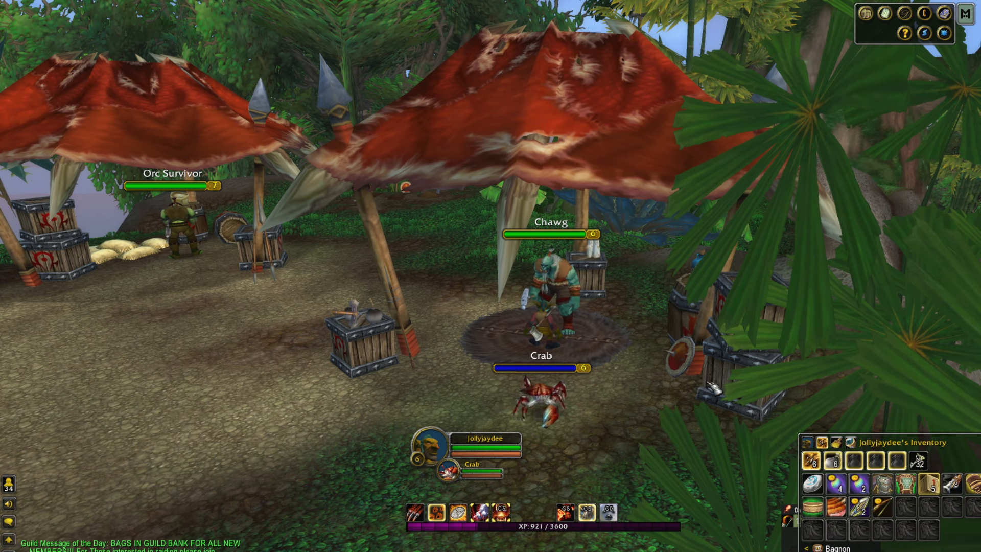